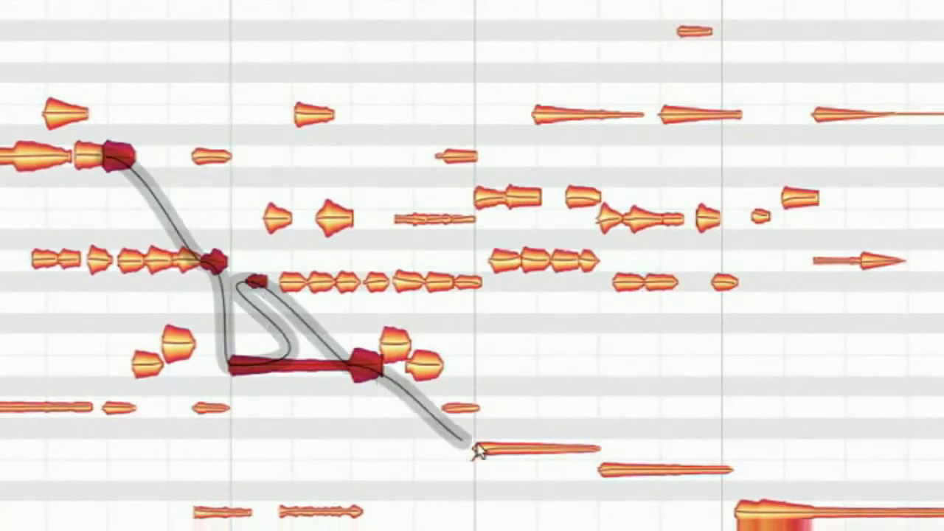
Snake-select the diagonal chain of notes running down through the editor as one group.
left_click_drag(478, 455, 676, 218)
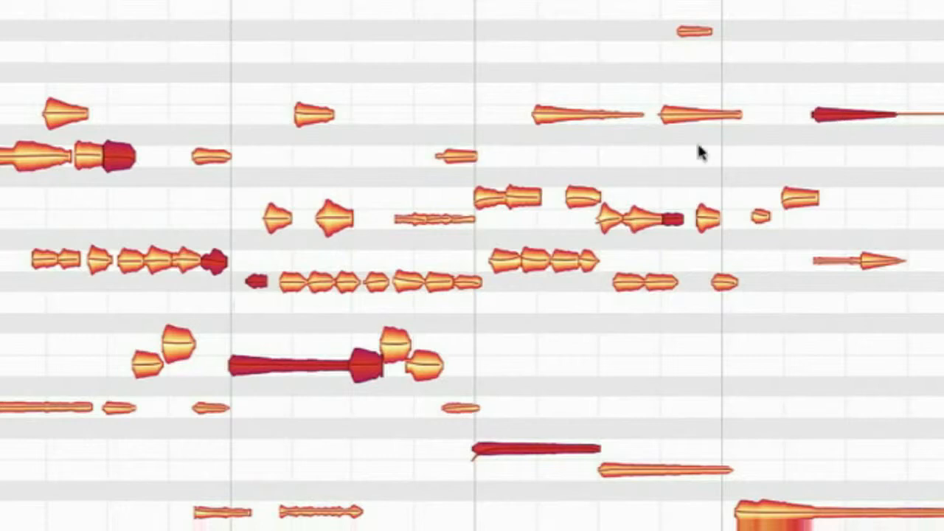
mouse_move(254, 287)
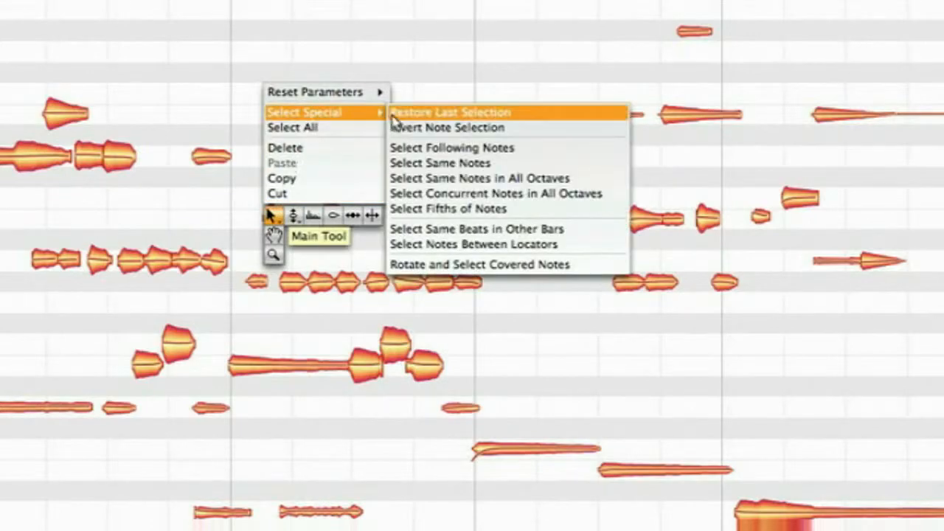
mouse_move(431, 265)
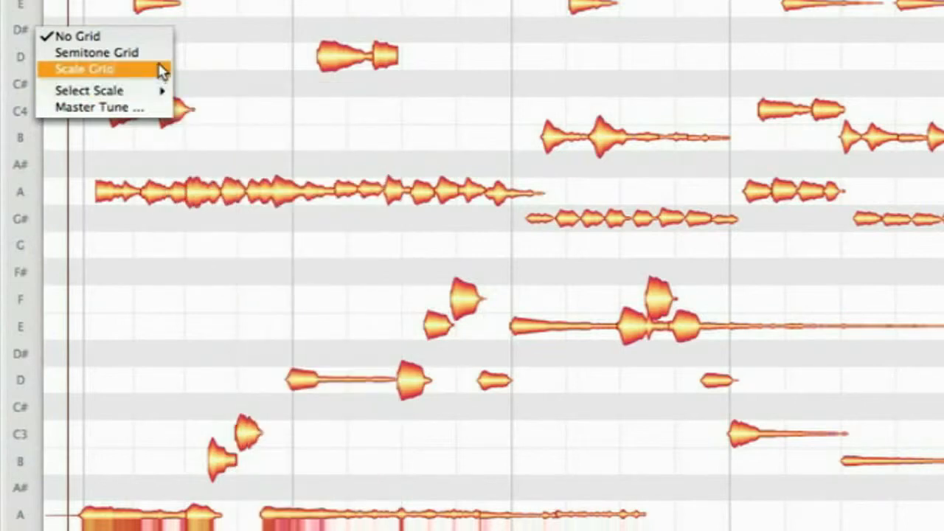
Switch pitch snapping to the Semitone Grid from the pitch ruler menu.
left_click(82, 70)
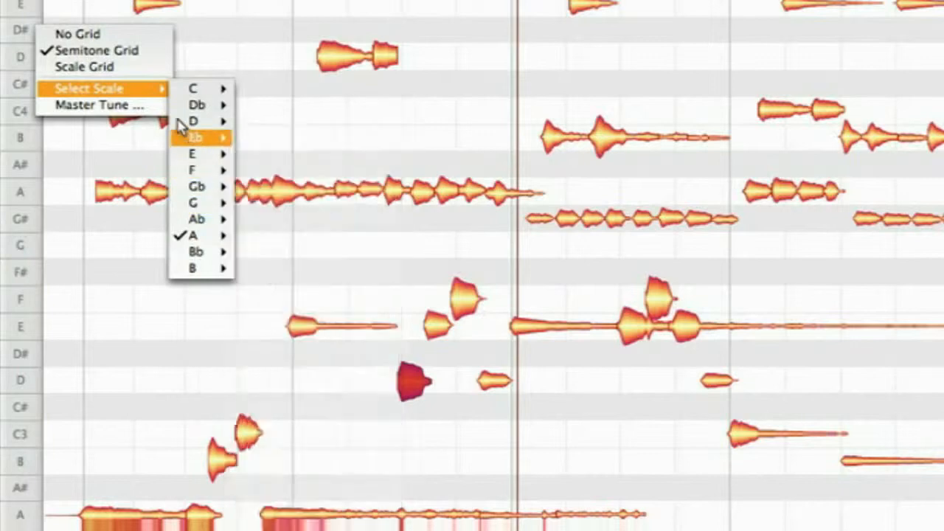
mouse_move(86, 66)
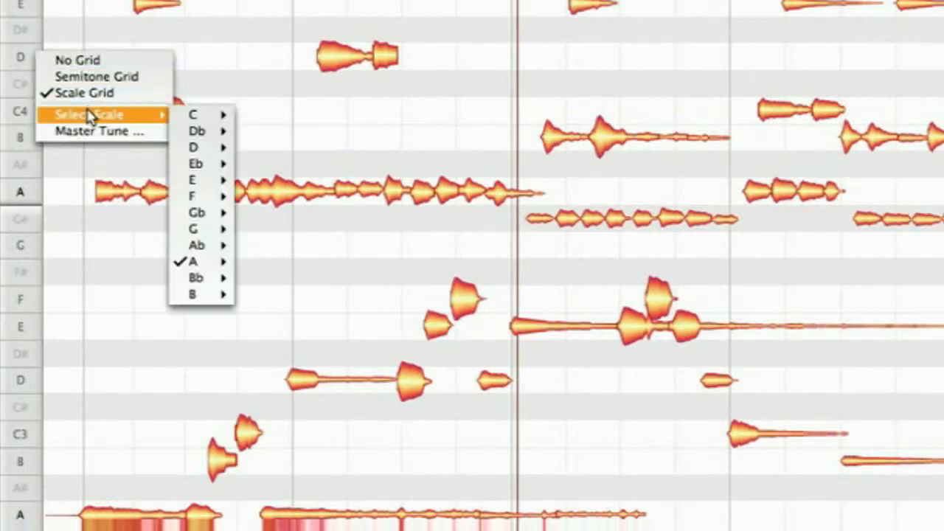
mouse_move(191, 263)
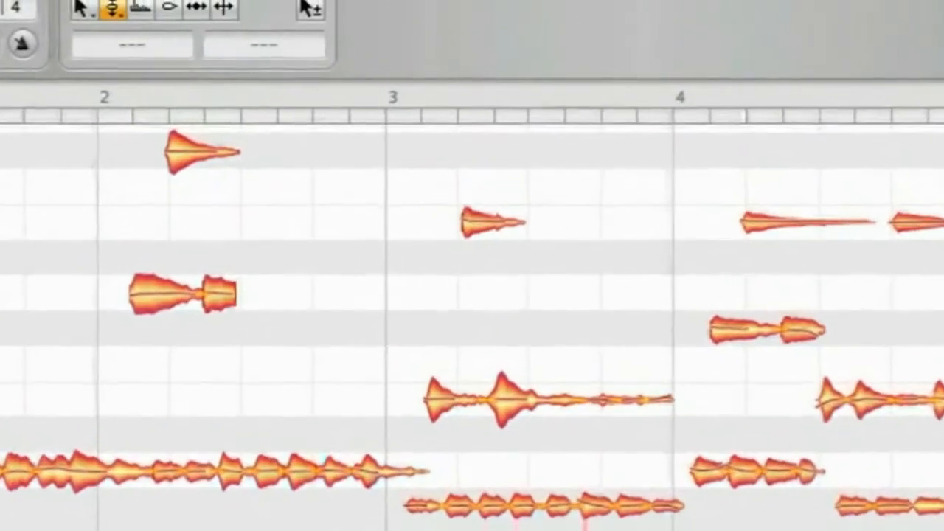
Show the time ruler's grid menu with Use Grid and Dynamic checked.
left_click(139, 9)
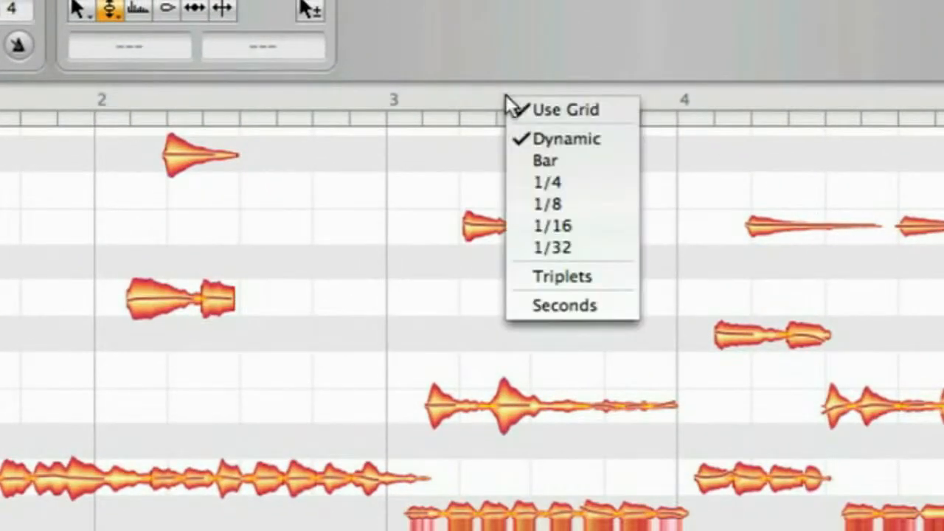
mouse_move(623, 148)
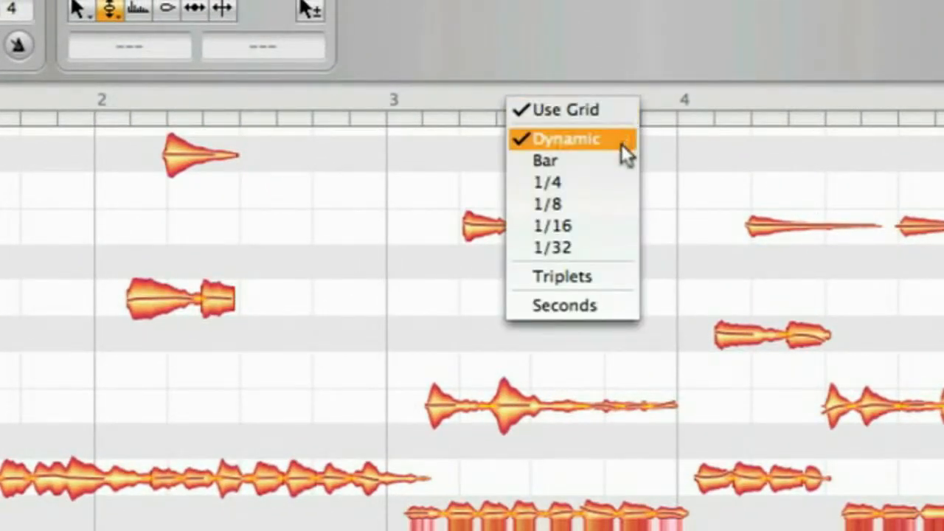